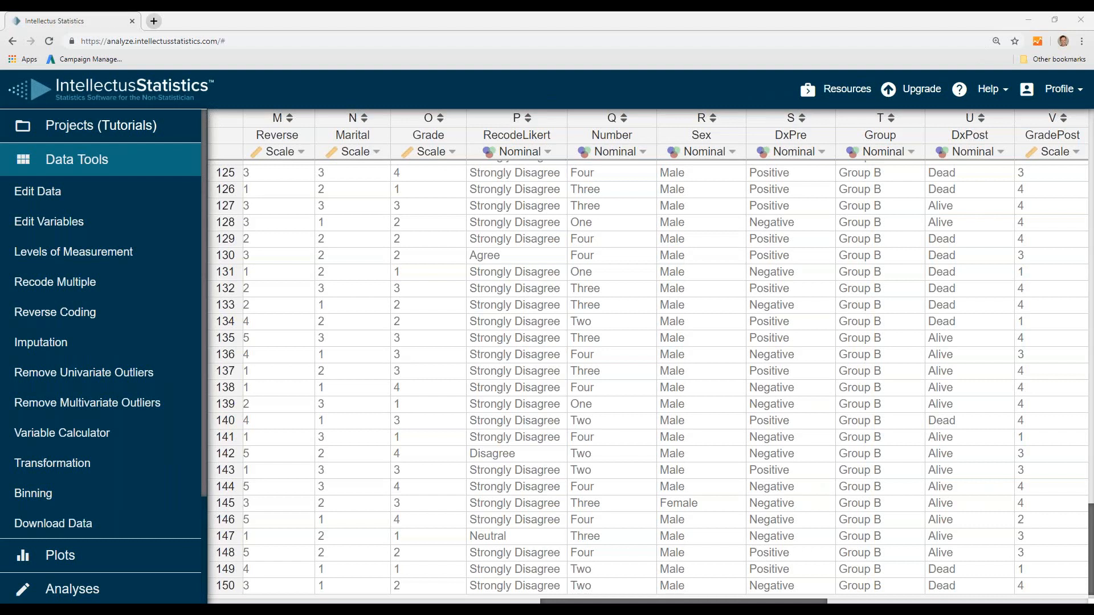
mouse_move(181, 144)
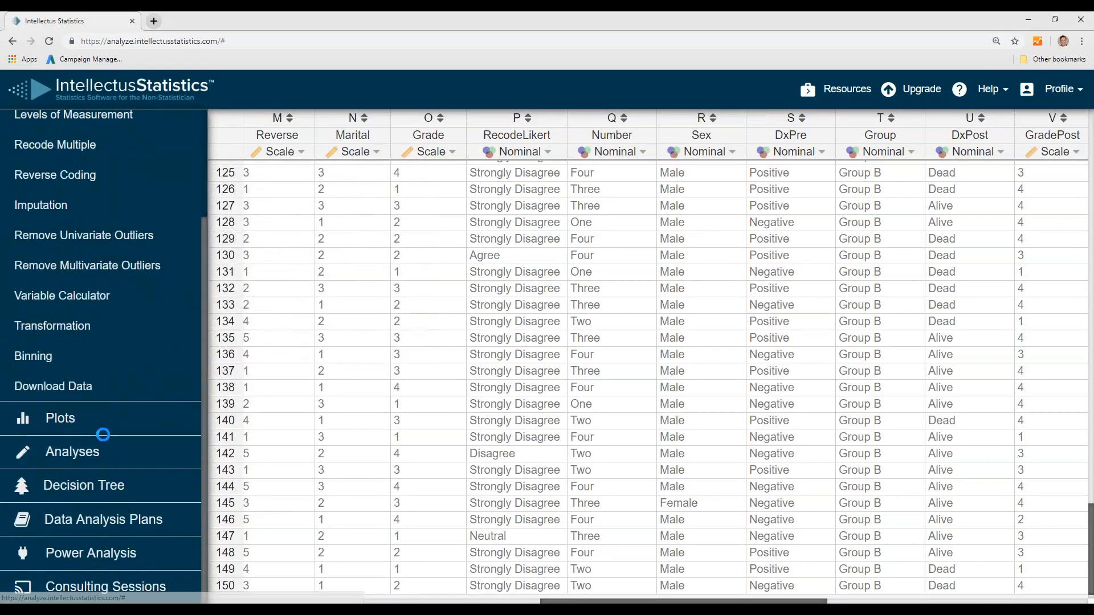
- Set up a Fisher's Exact Test with Sex as Variable 1 and Group as Variable 2
click(72, 452)
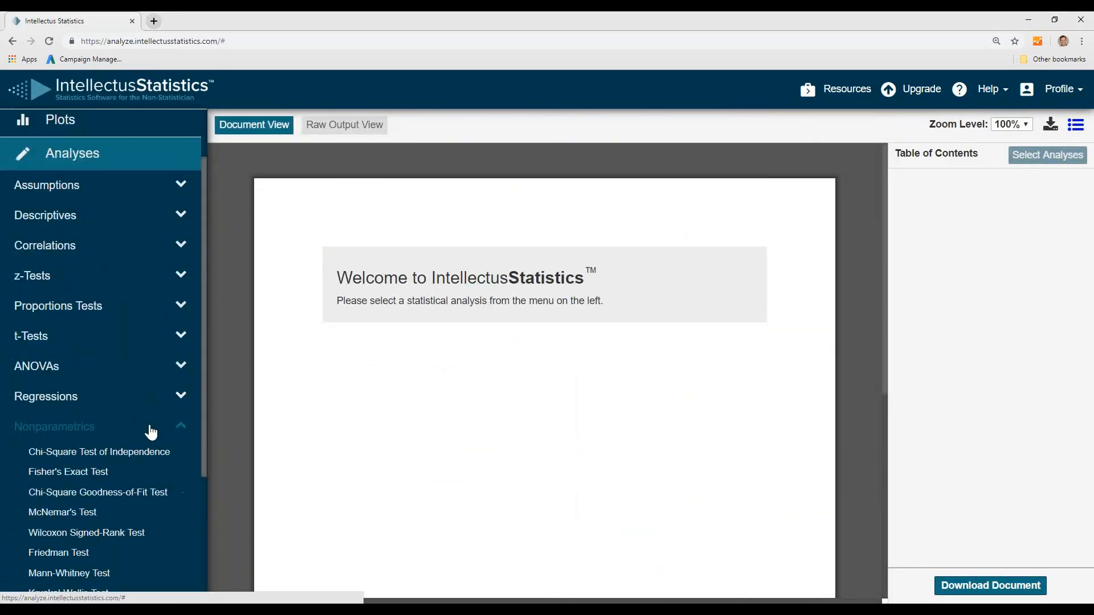
mouse_move(98, 451)
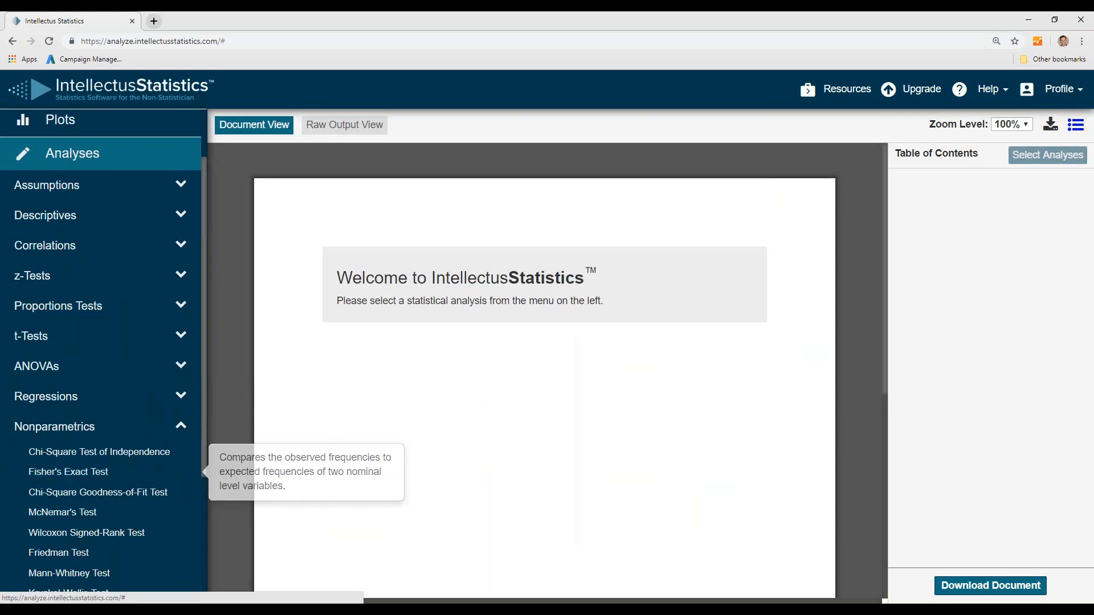
click(99, 452)
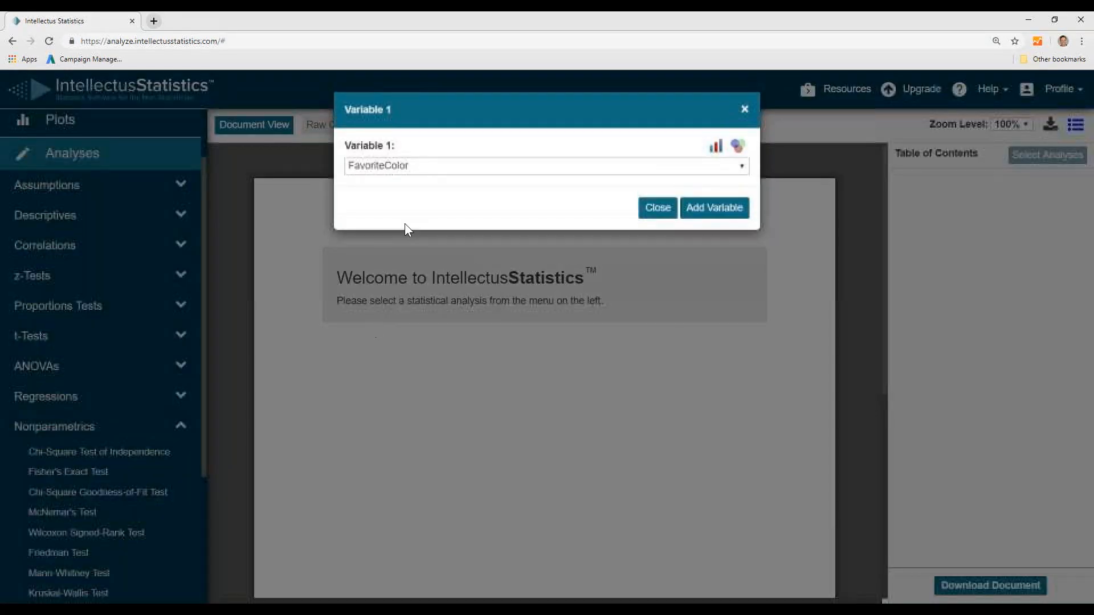
click(544, 165)
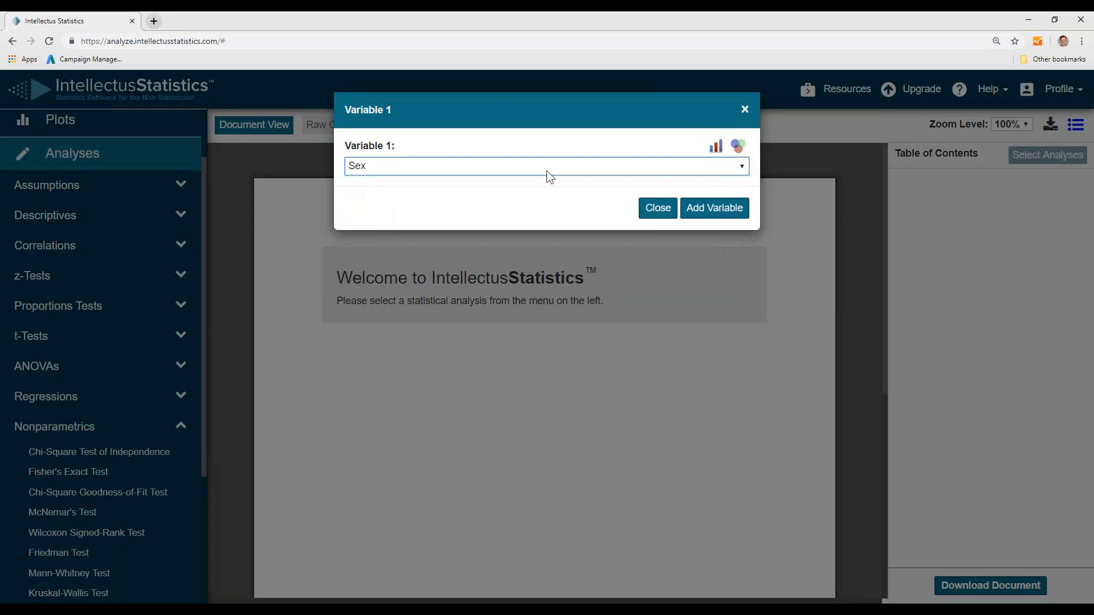
click(713, 208)
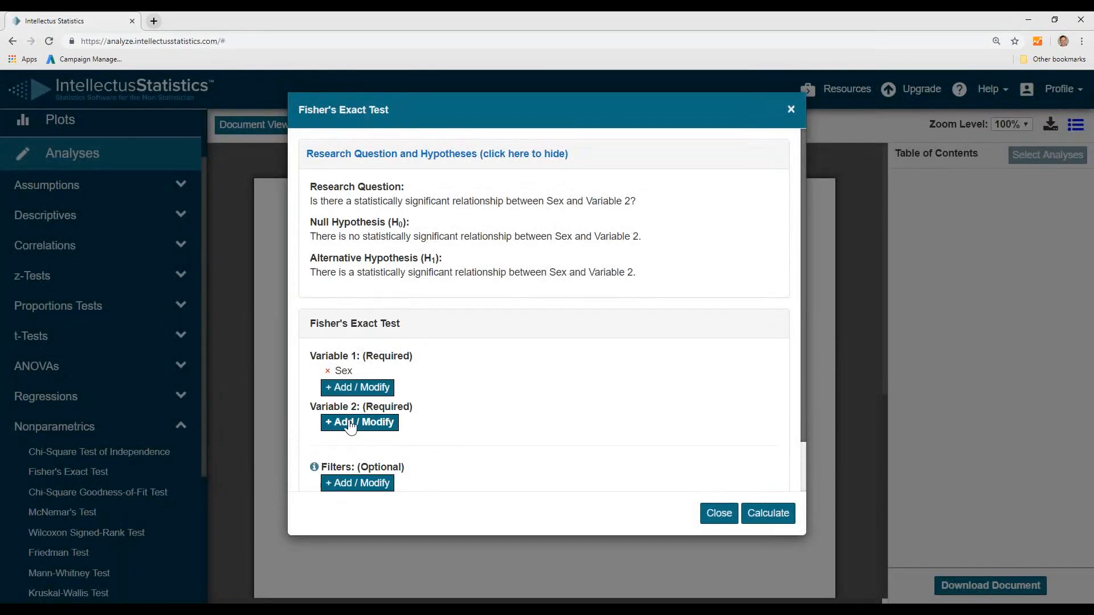
click(360, 422)
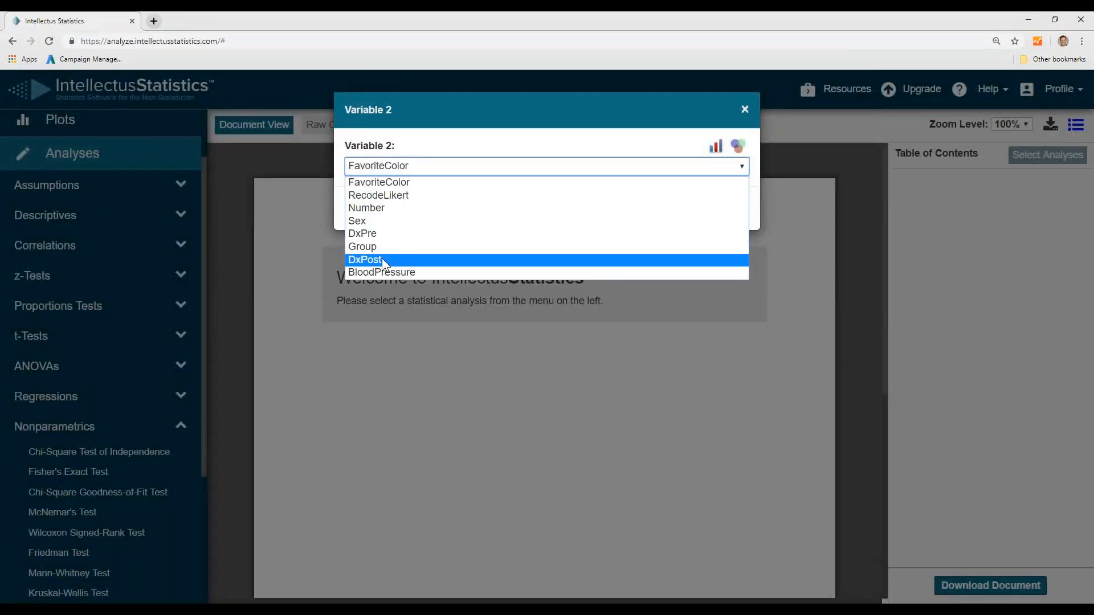
click(362, 246)
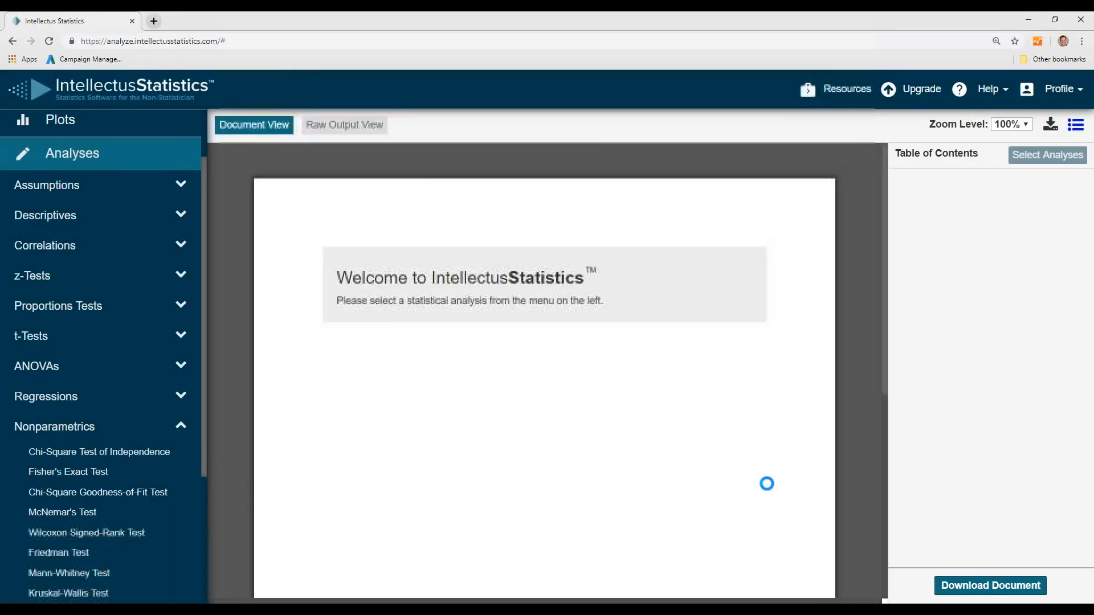
click(68, 472)
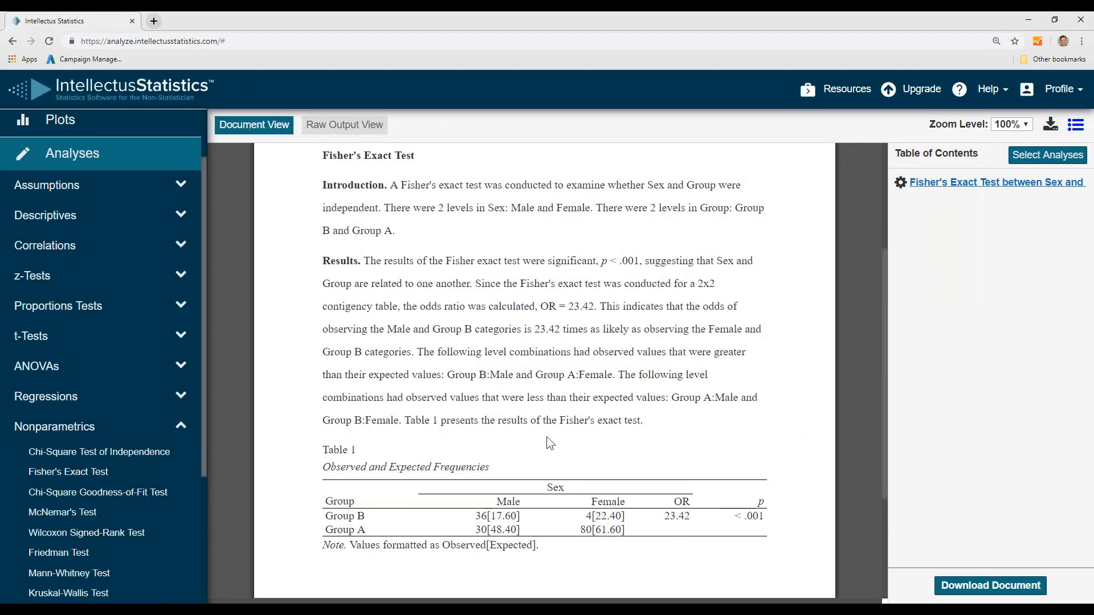
mouse_move(540, 267)
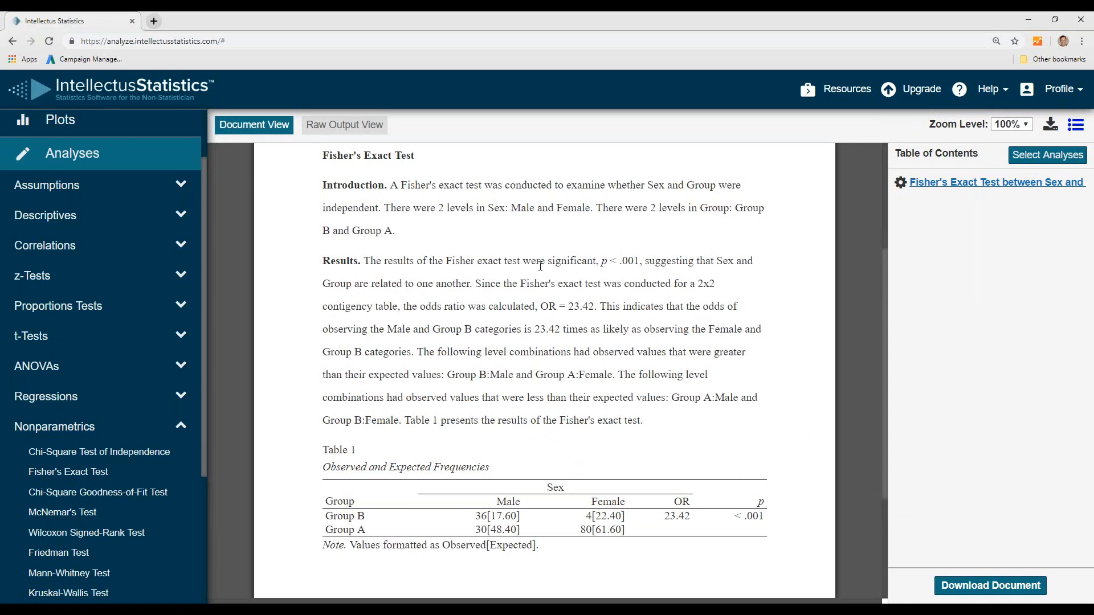
mouse_move(661, 274)
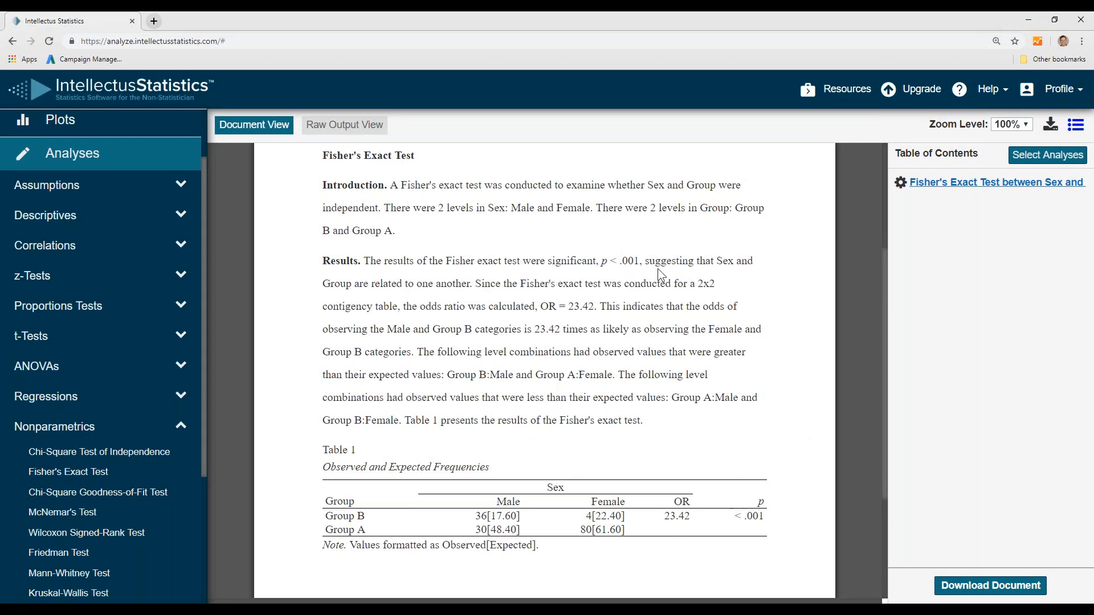
mouse_move(441, 302)
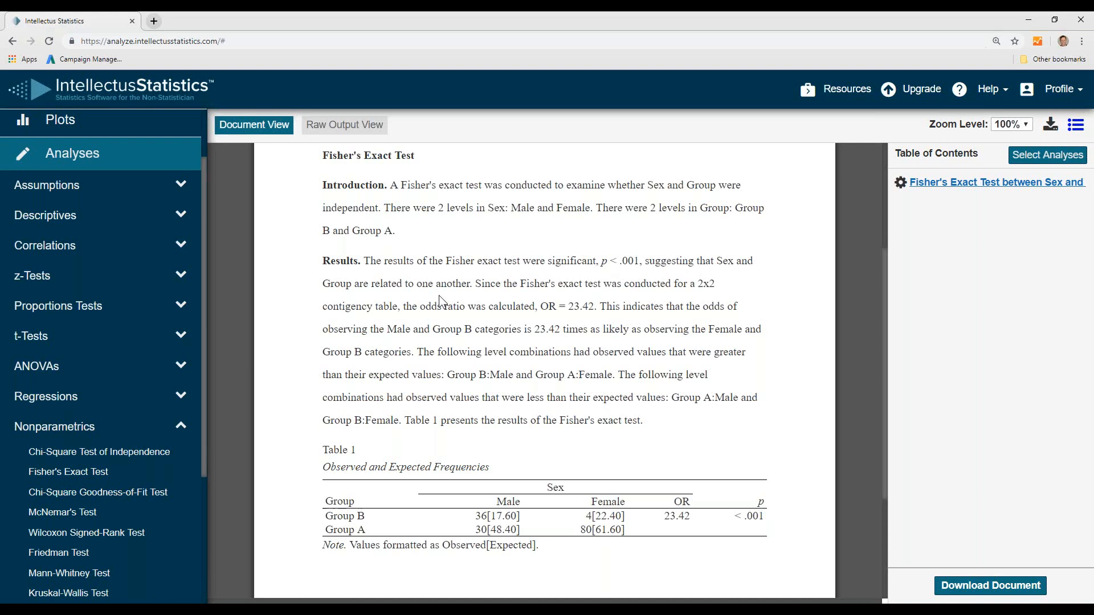
mouse_move(623, 303)
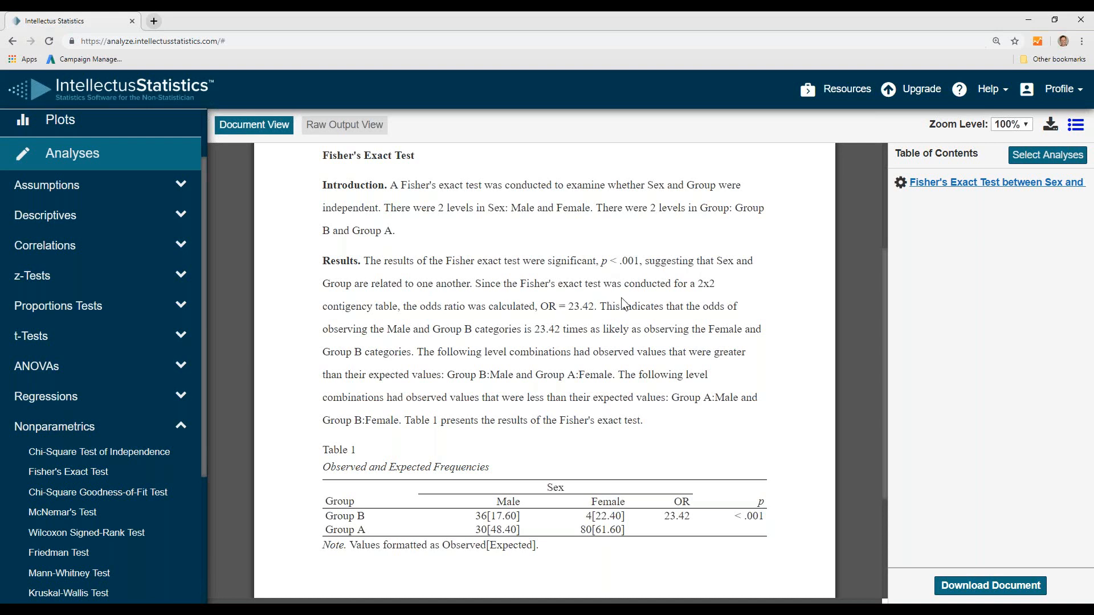
mouse_move(456, 320)
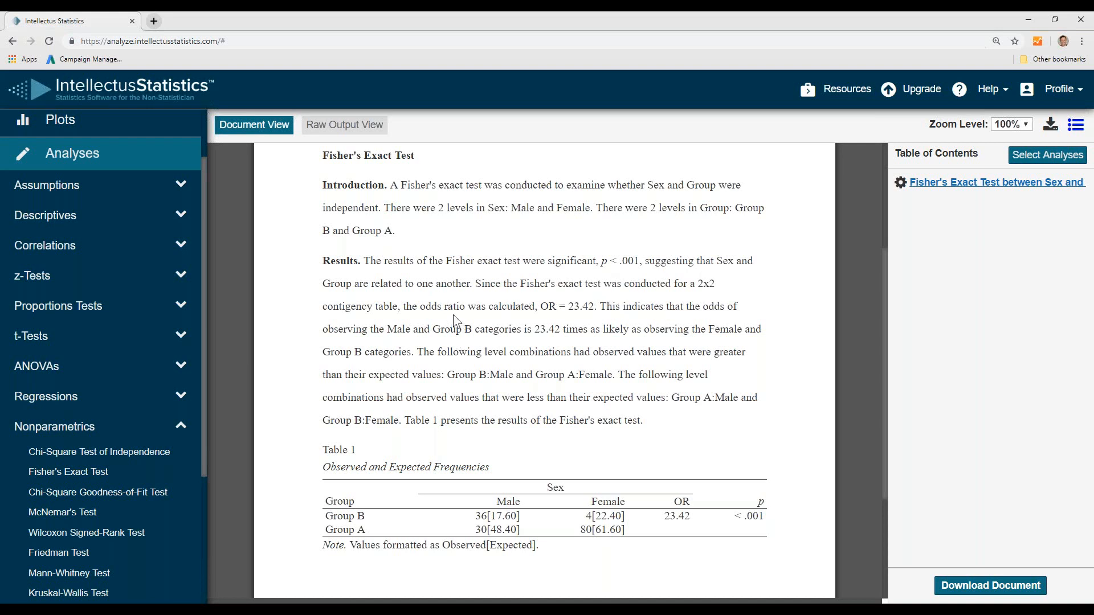
mouse_move(690, 323)
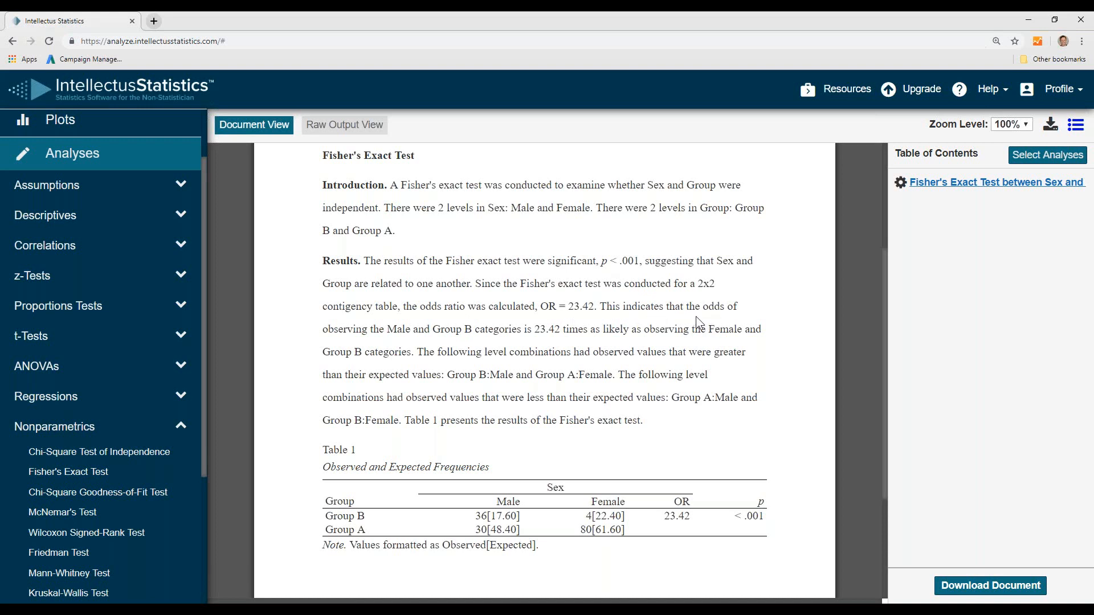
mouse_move(372, 347)
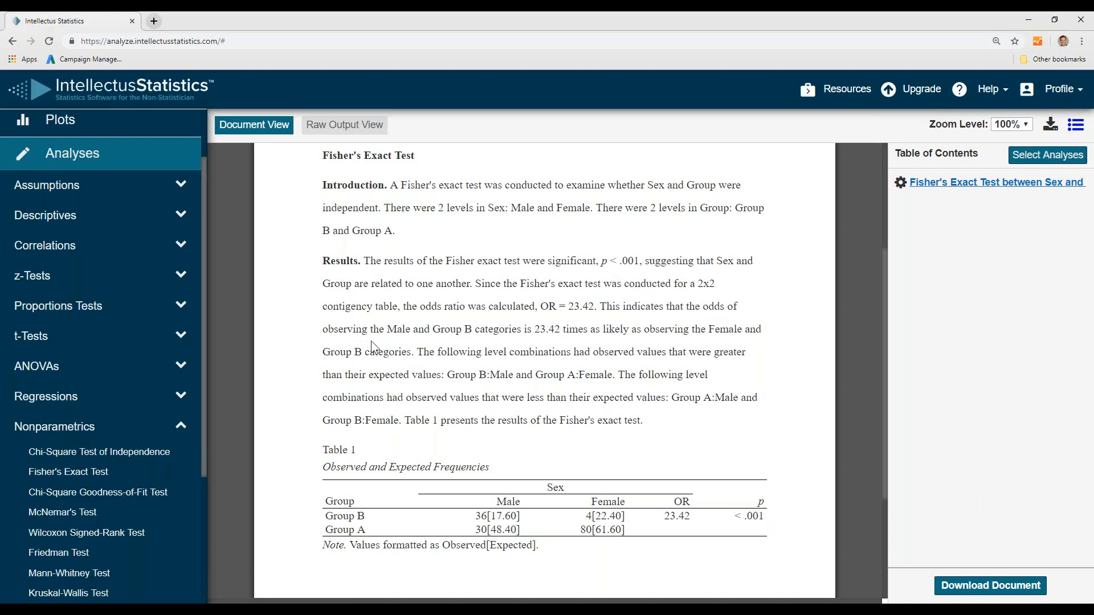
mouse_move(452, 347)
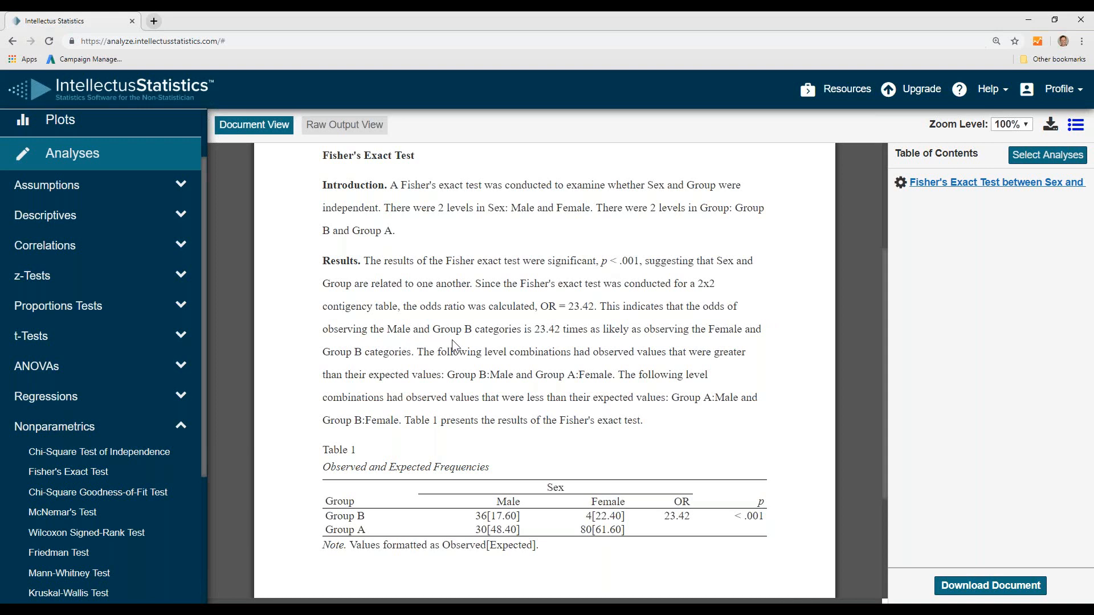
mouse_move(555, 343)
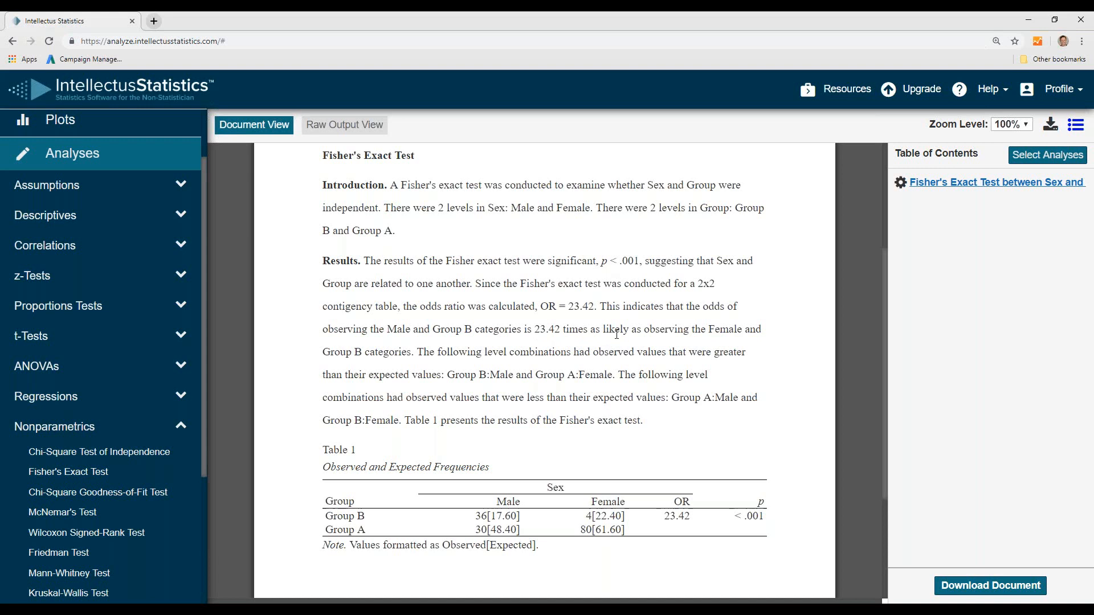
mouse_move(740, 342)
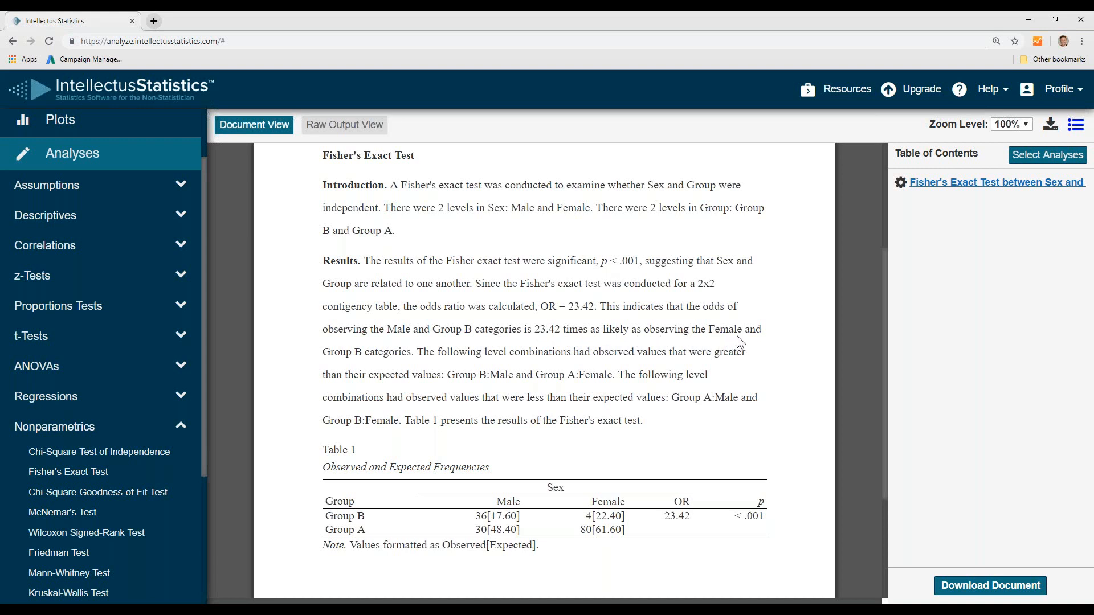
mouse_move(397, 367)
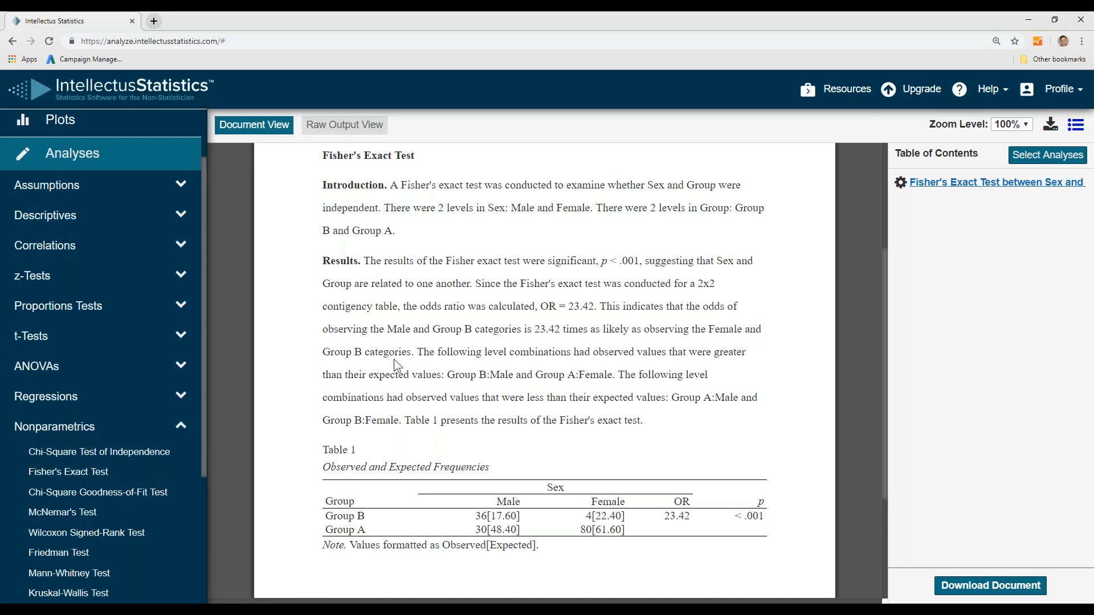
mouse_move(627, 517)
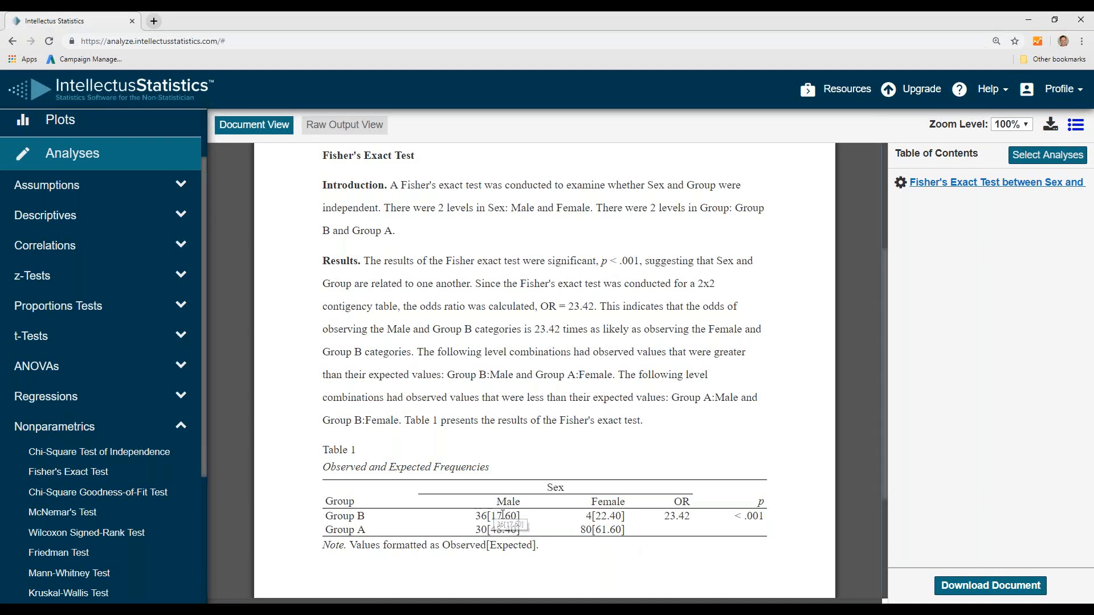
double_click(501, 516)
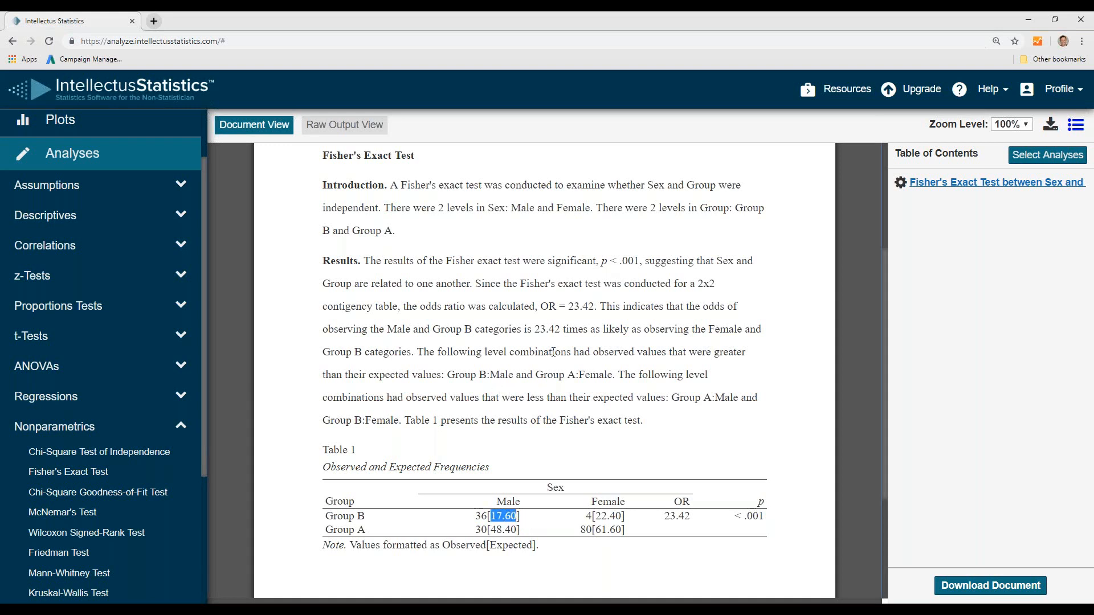
mouse_move(762, 361)
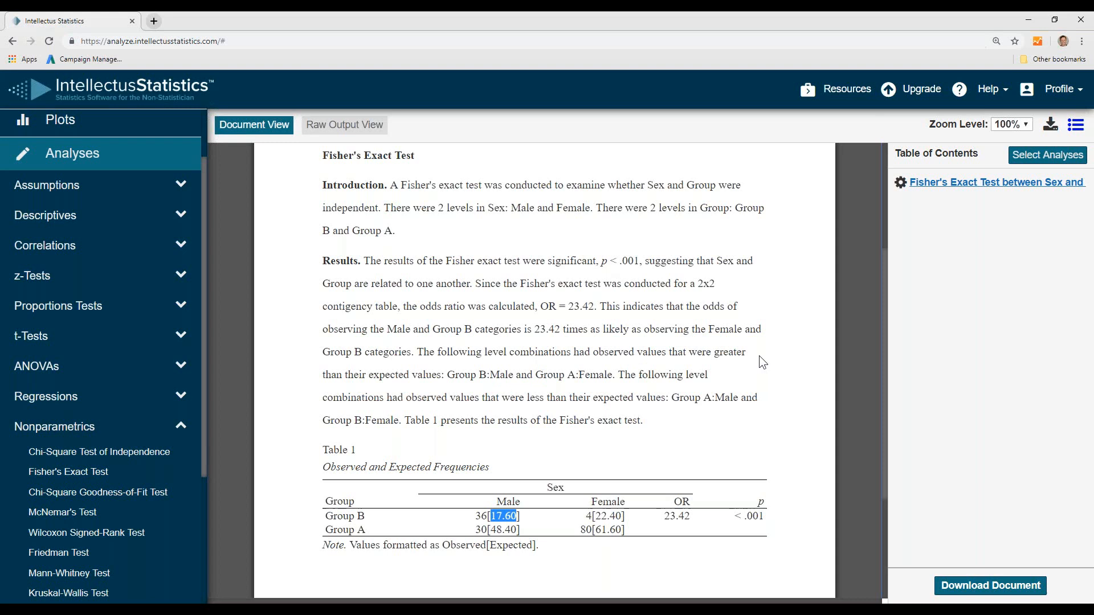
mouse_move(419, 397)
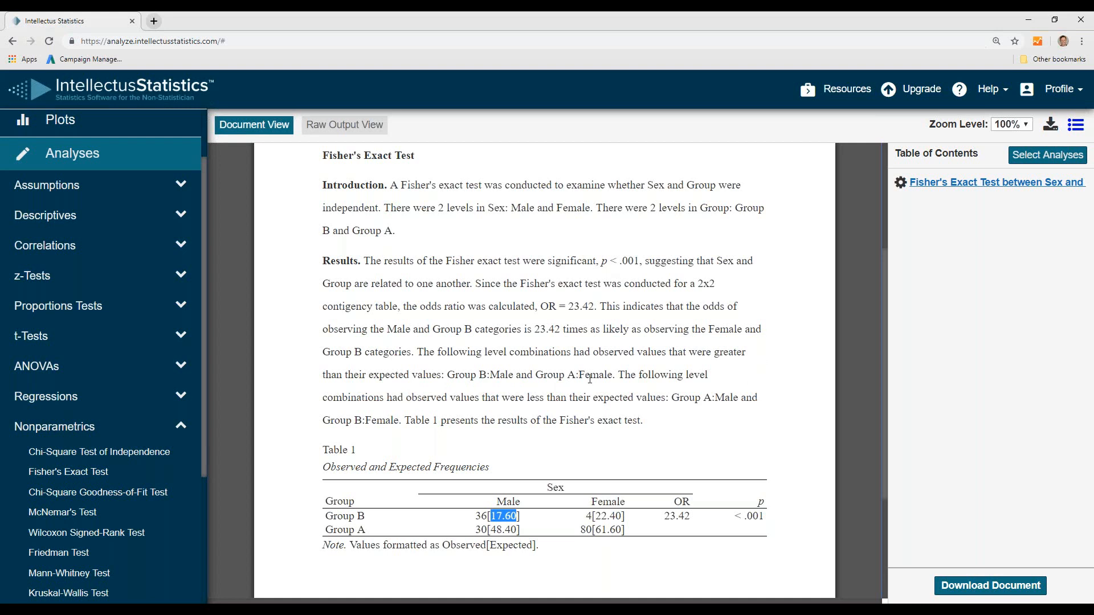
mouse_move(463, 435)
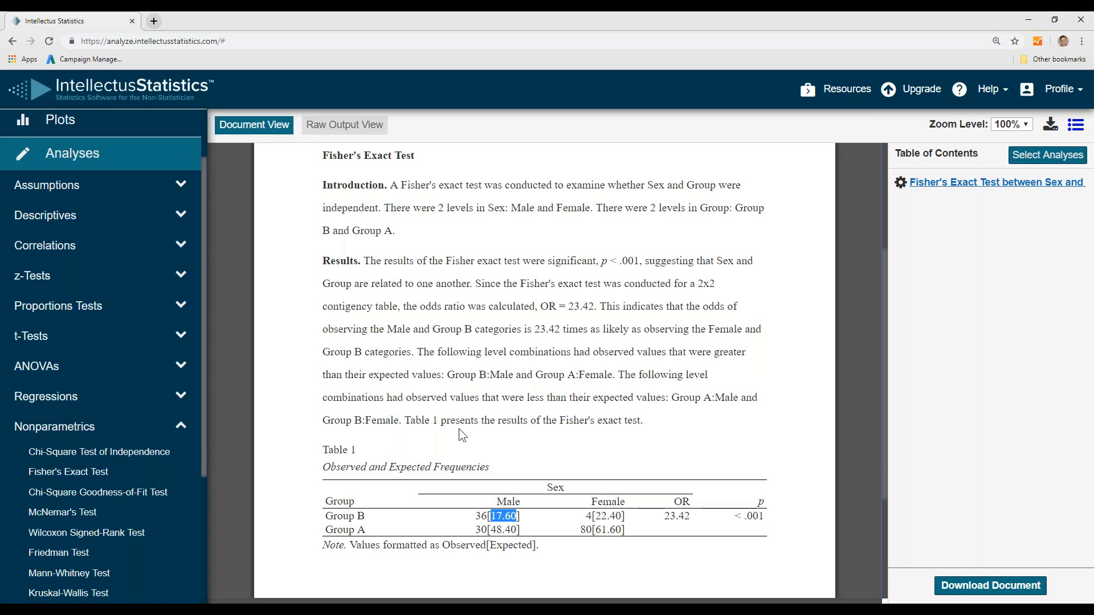
mouse_move(424, 410)
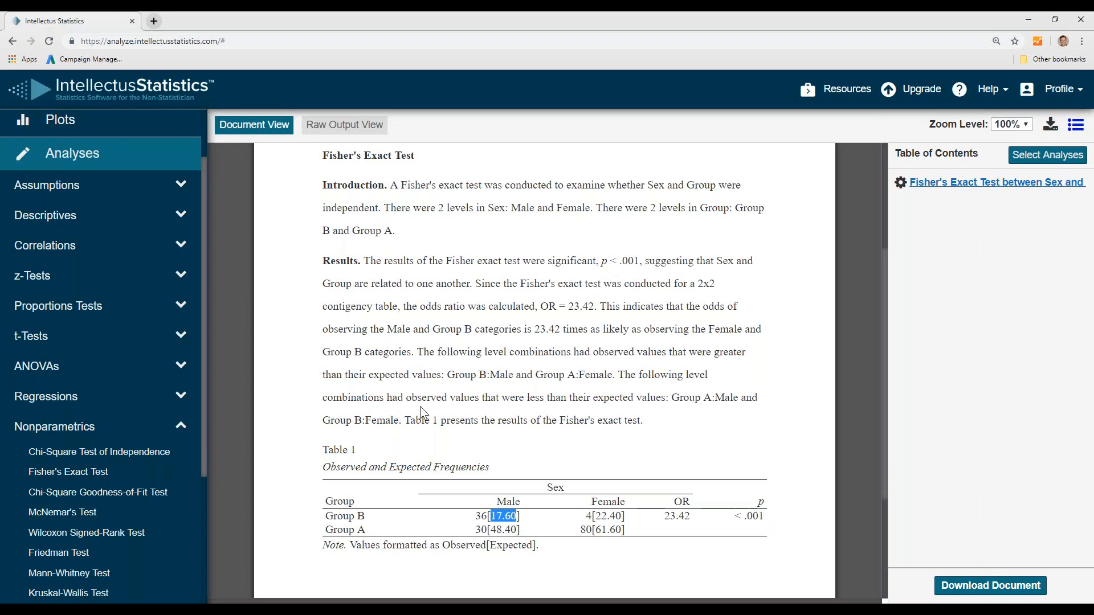
mouse_move(542, 410)
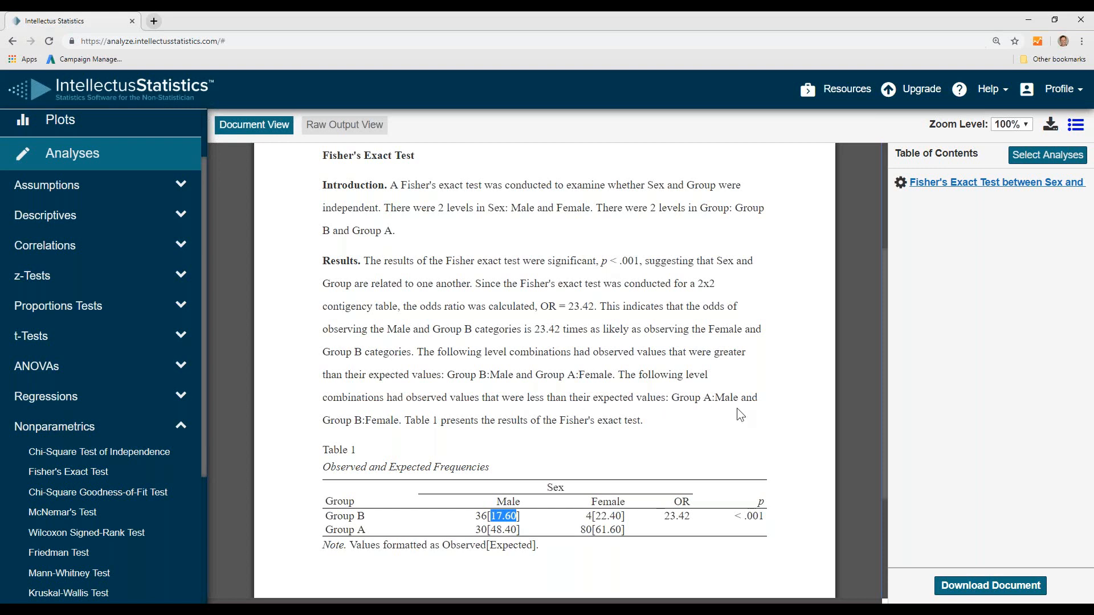
click(659, 453)
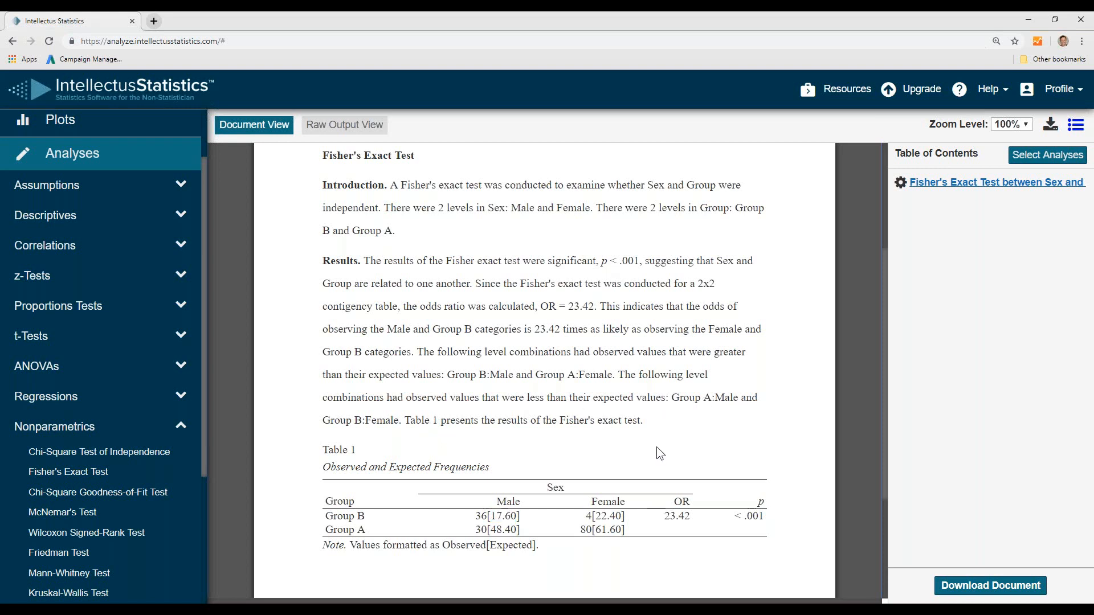
mouse_move(610, 460)
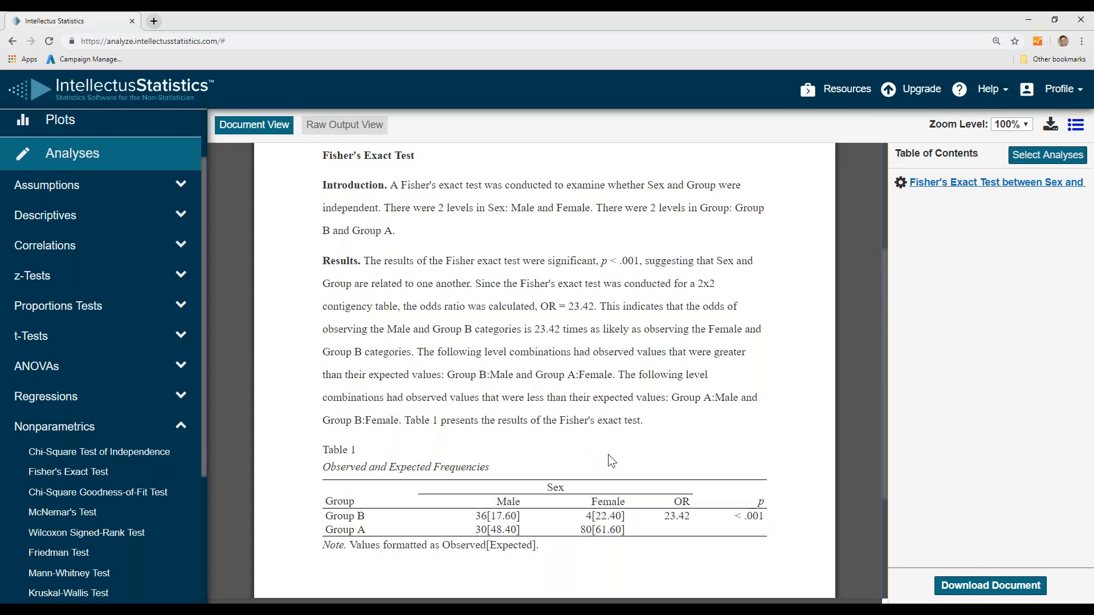
mouse_move(1011, 247)
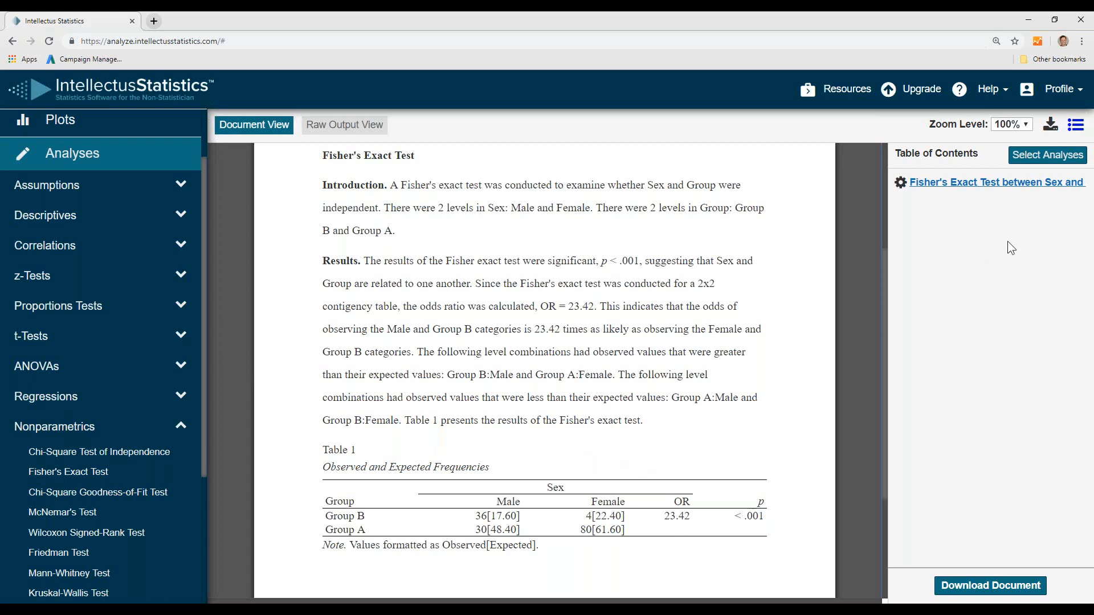
mouse_move(1050, 124)
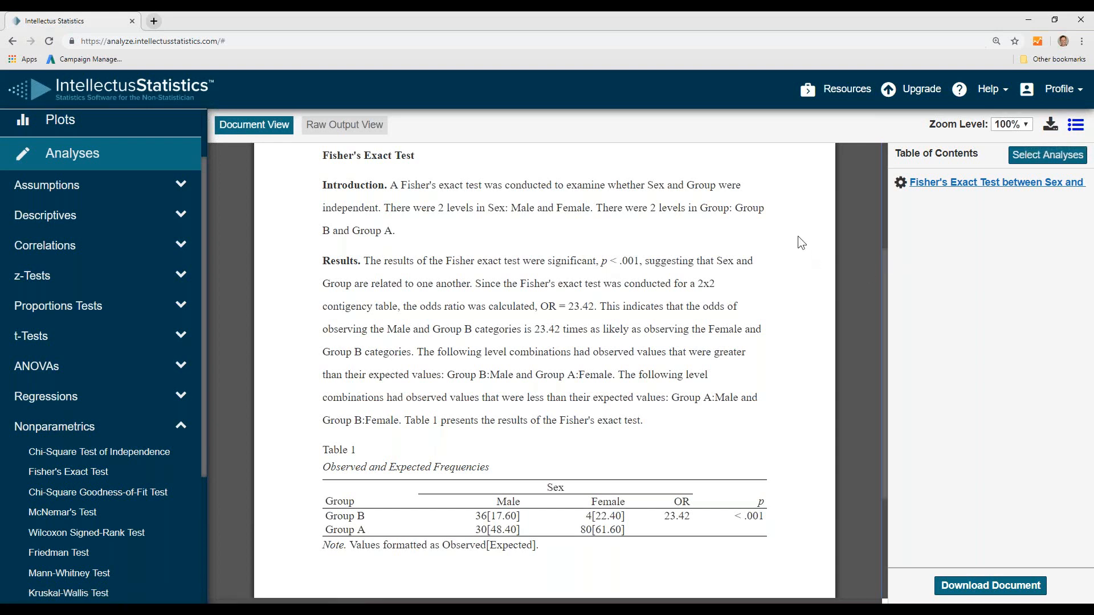
mouse_move(789, 243)
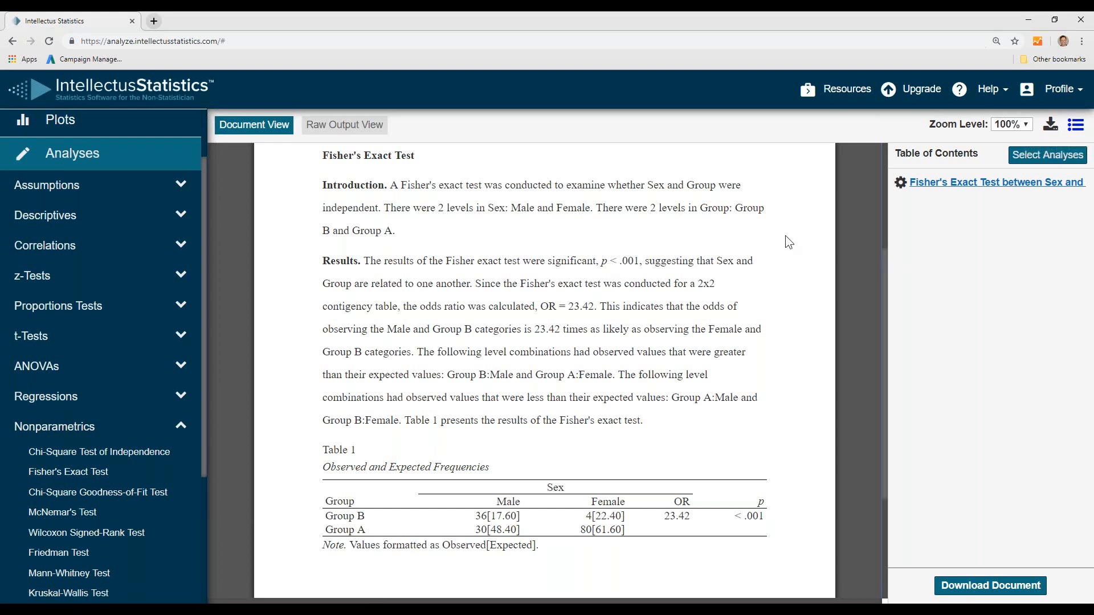